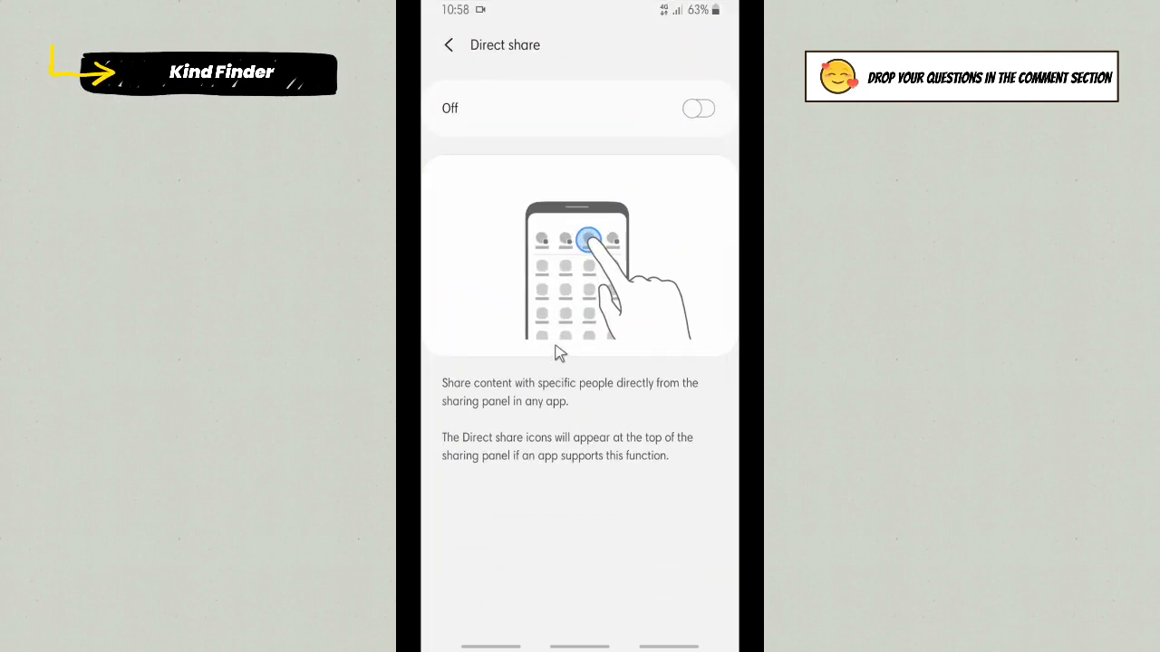
pyautogui.moveTo(511, 102)
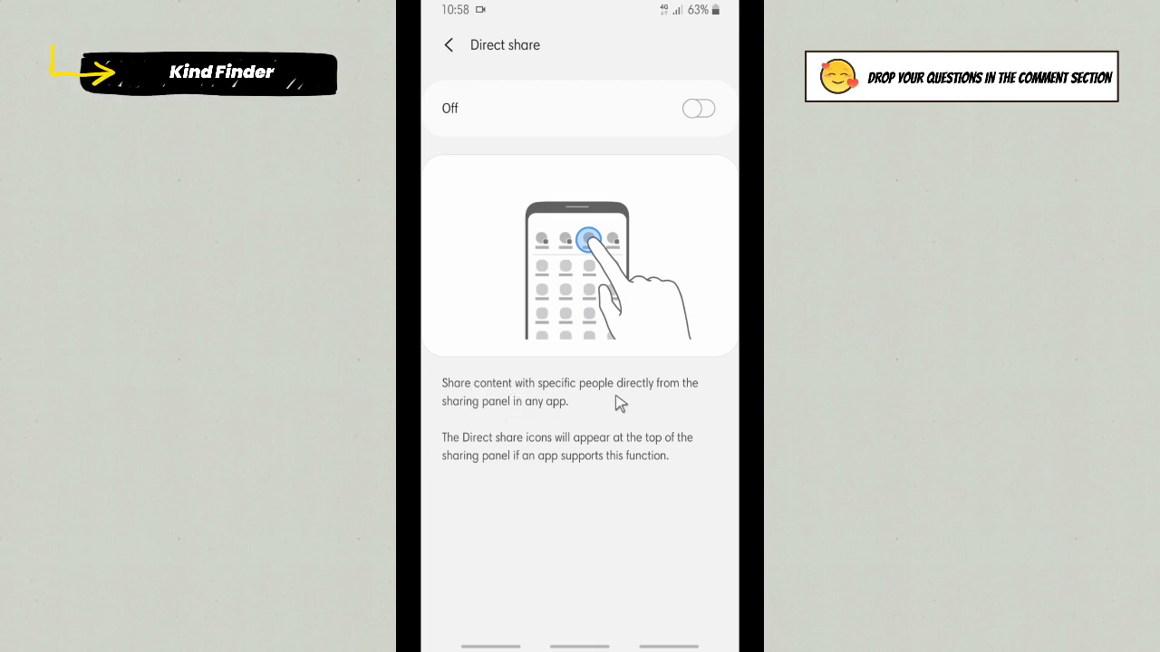
pyautogui.moveTo(641, 398)
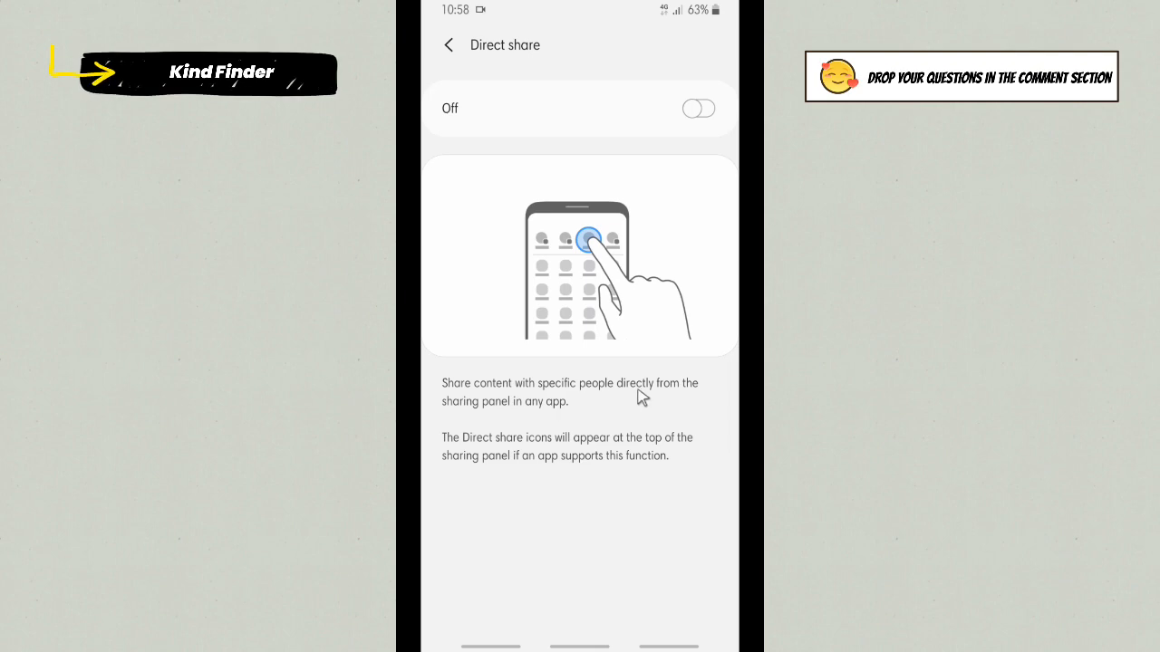
pyautogui.moveTo(540, 426)
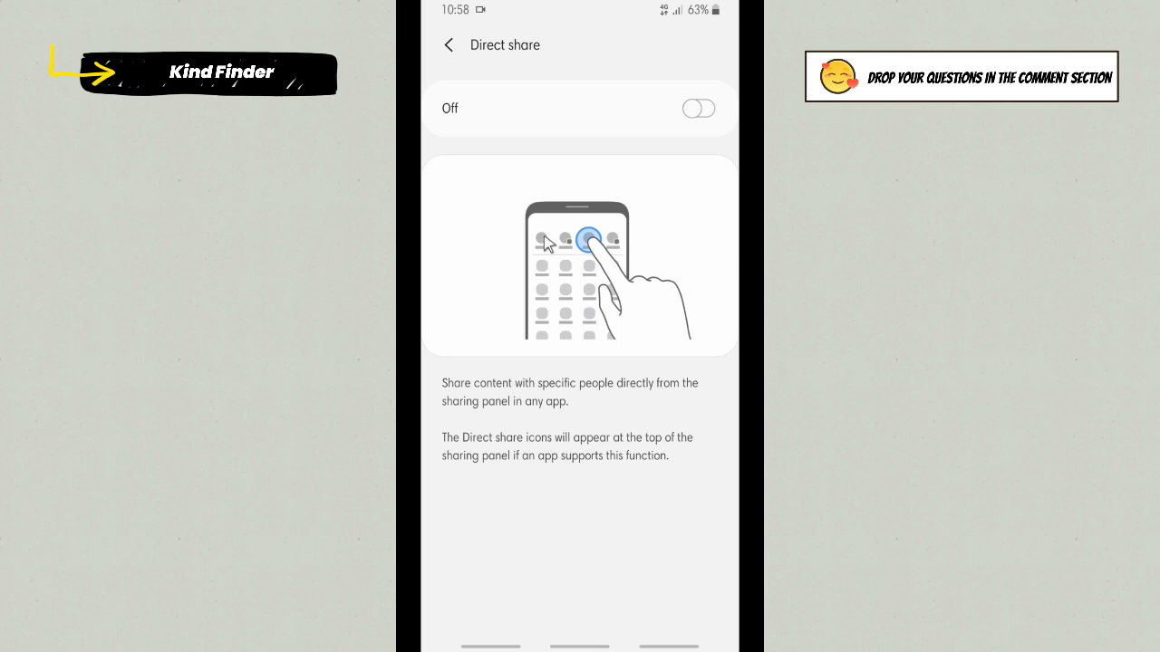
pyautogui.moveTo(504, 461)
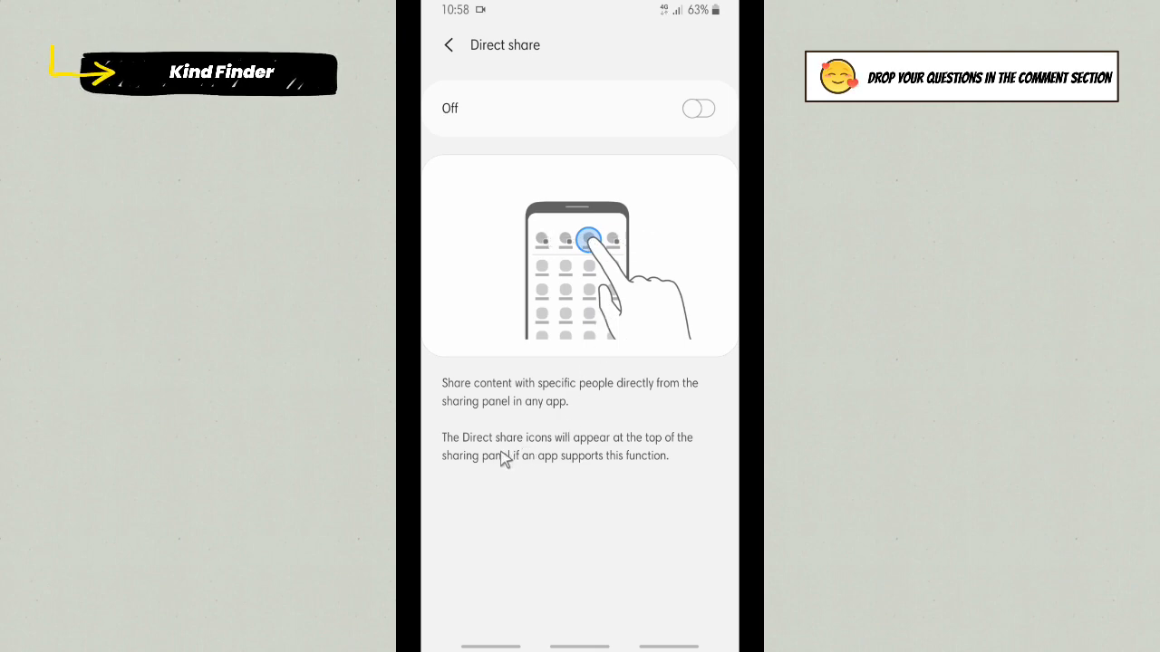
pyautogui.moveTo(582, 522)
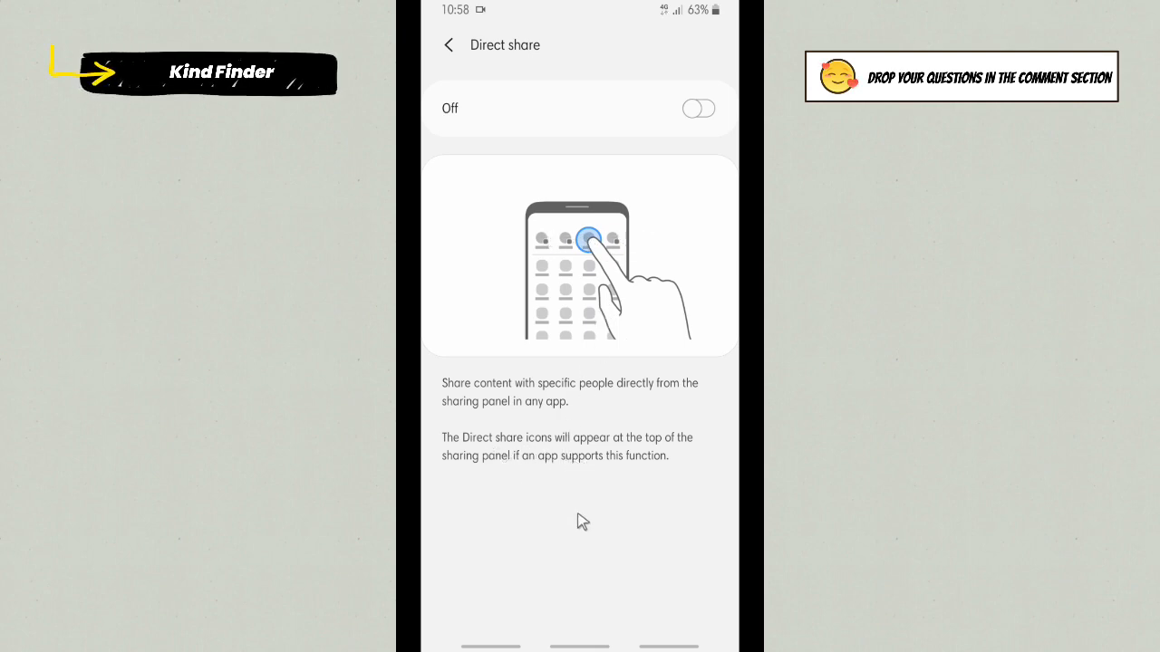
pyautogui.moveTo(536, 491)
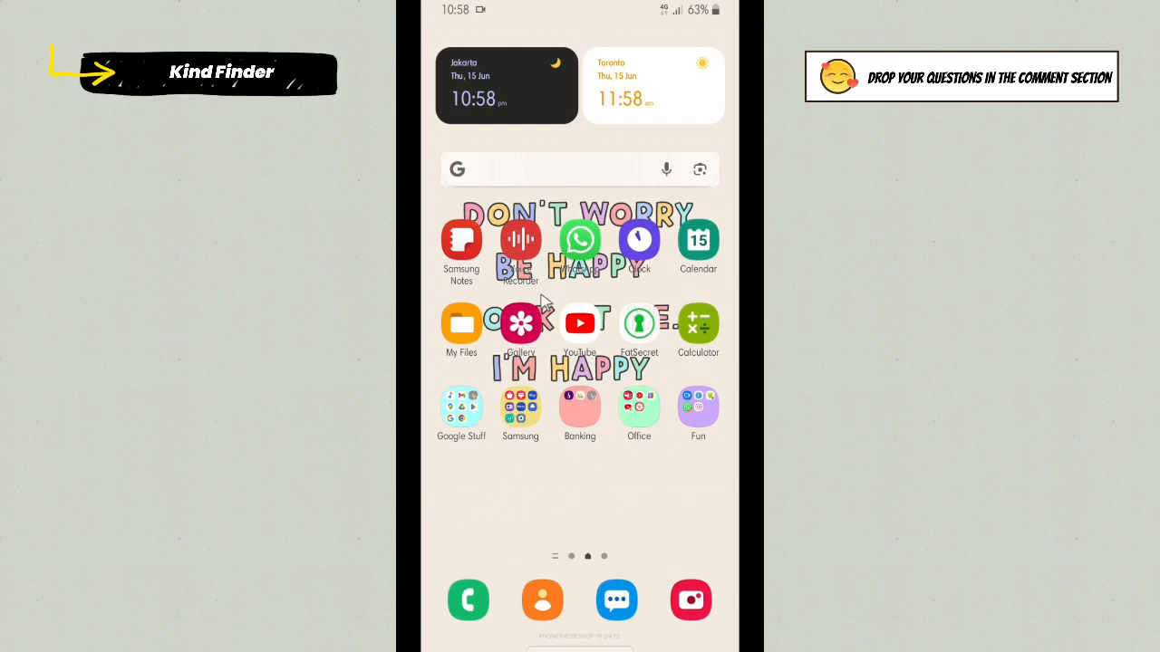
# - In My Files, check the share options for the project file in internal storage
pyautogui.click(460, 322)
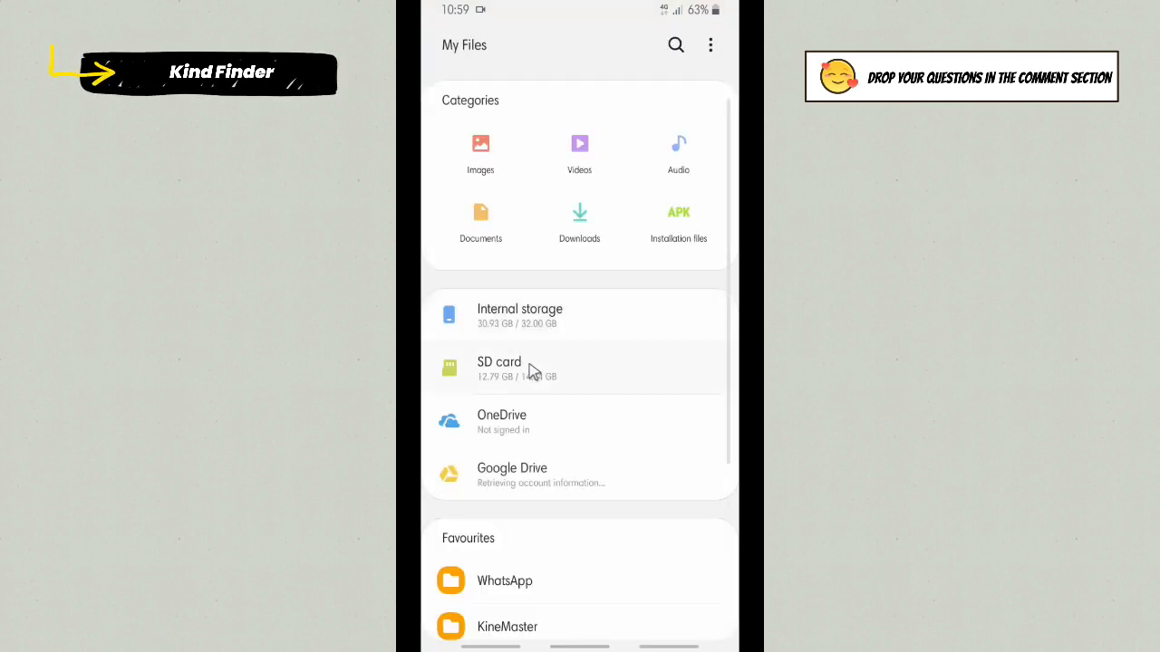
pyautogui.click(518, 315)
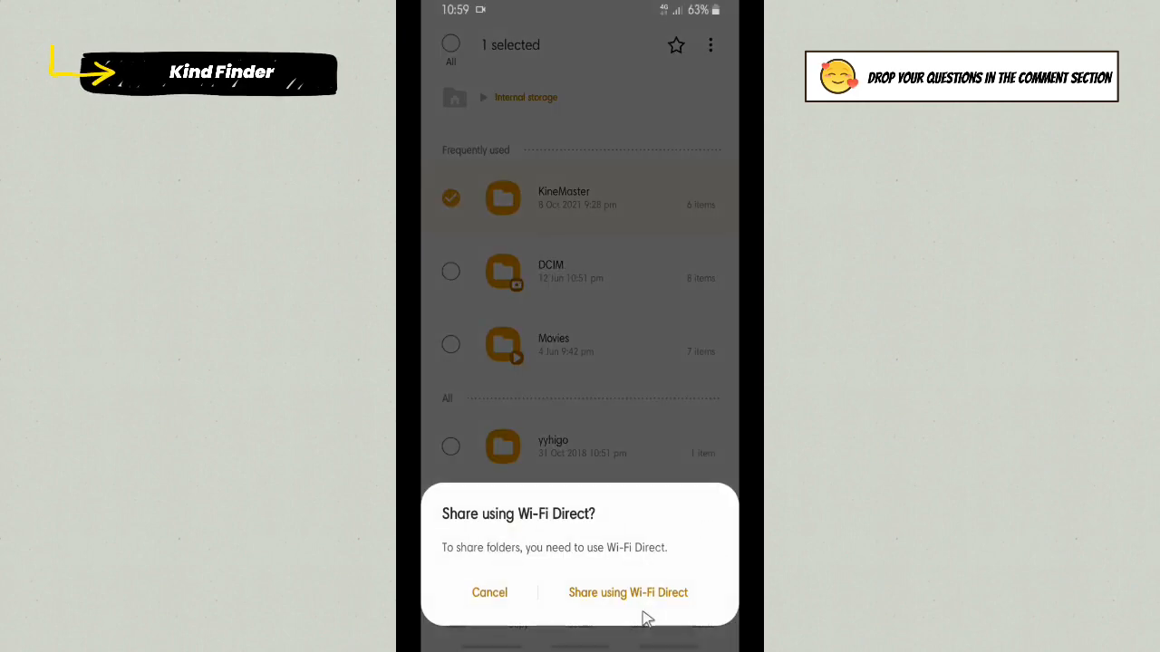
pyautogui.click(489, 593)
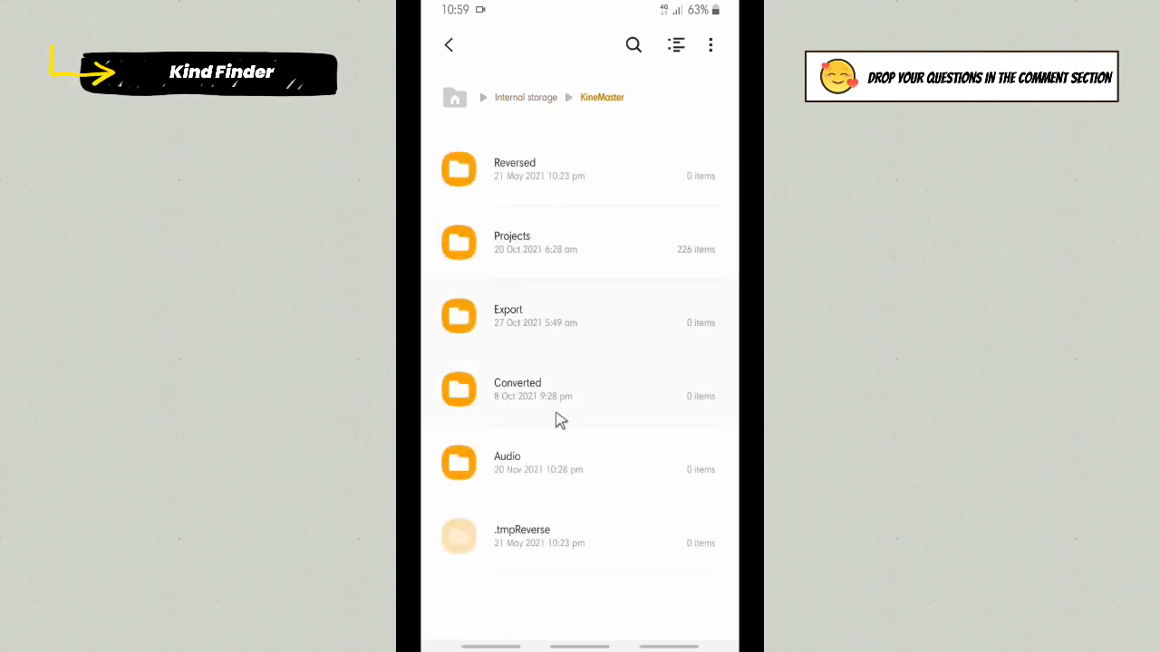
pyautogui.moveTo(576, 192)
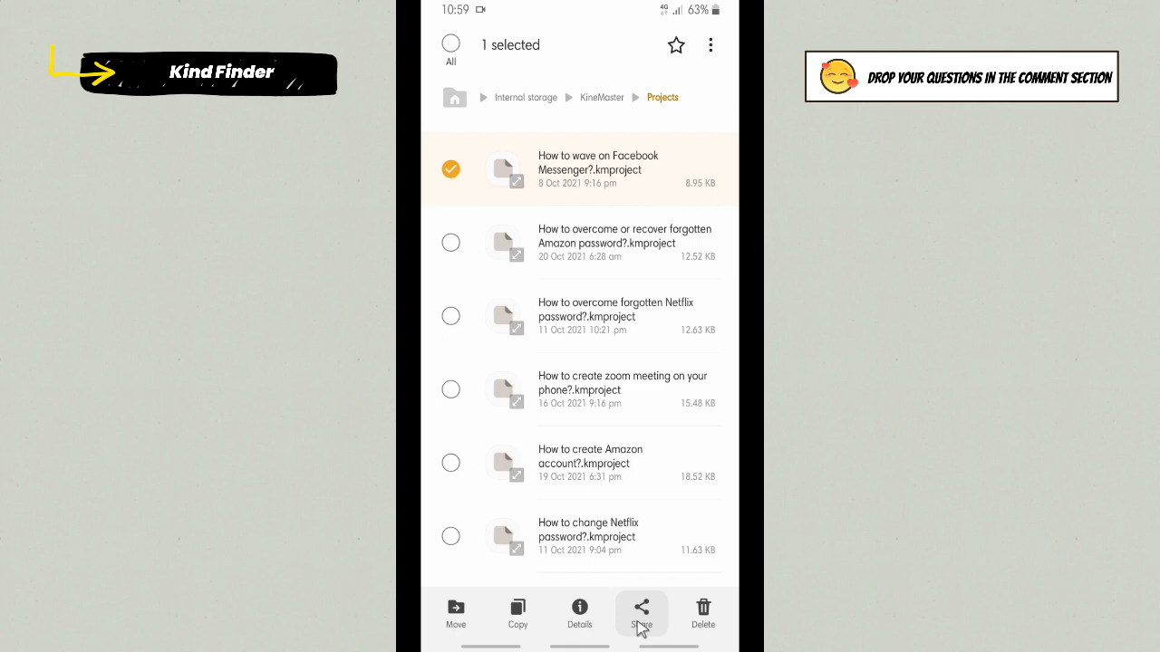
pyautogui.click(641, 613)
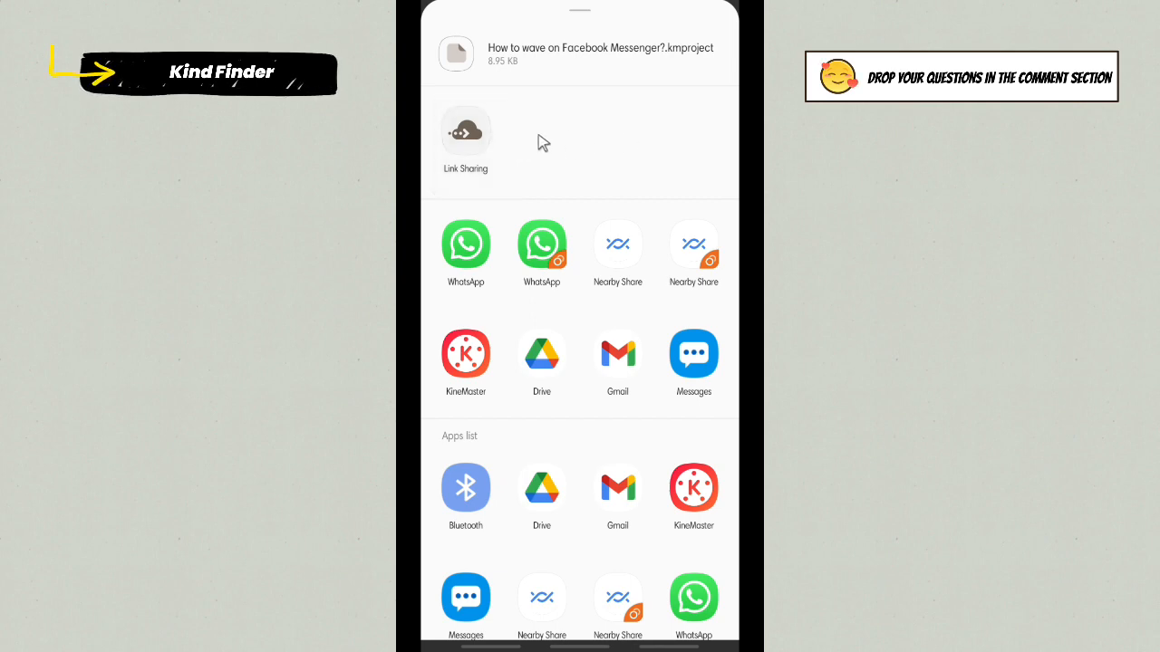
pyautogui.moveTo(571, 148)
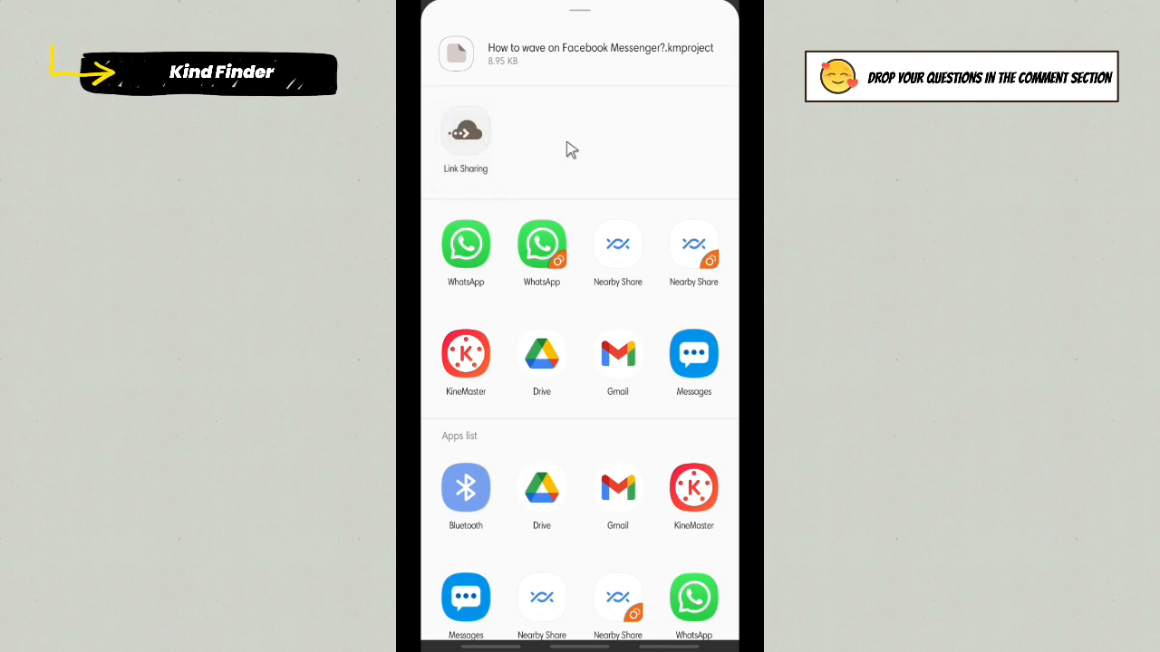
pyautogui.click(540, 247)
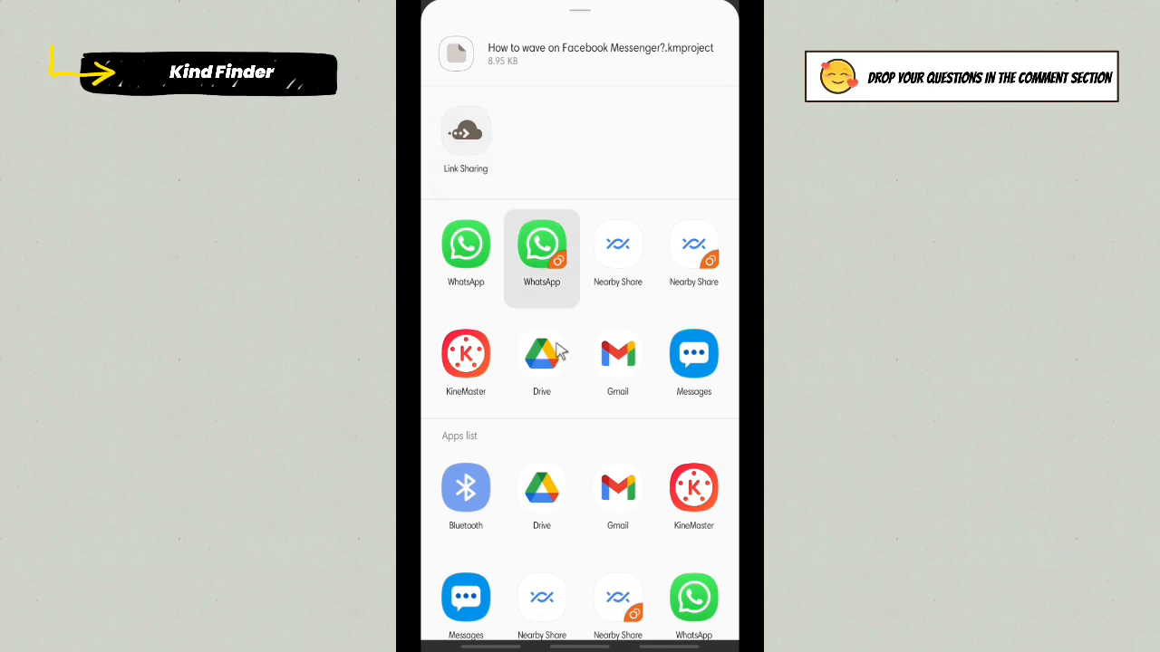
pyautogui.moveTo(558, 118)
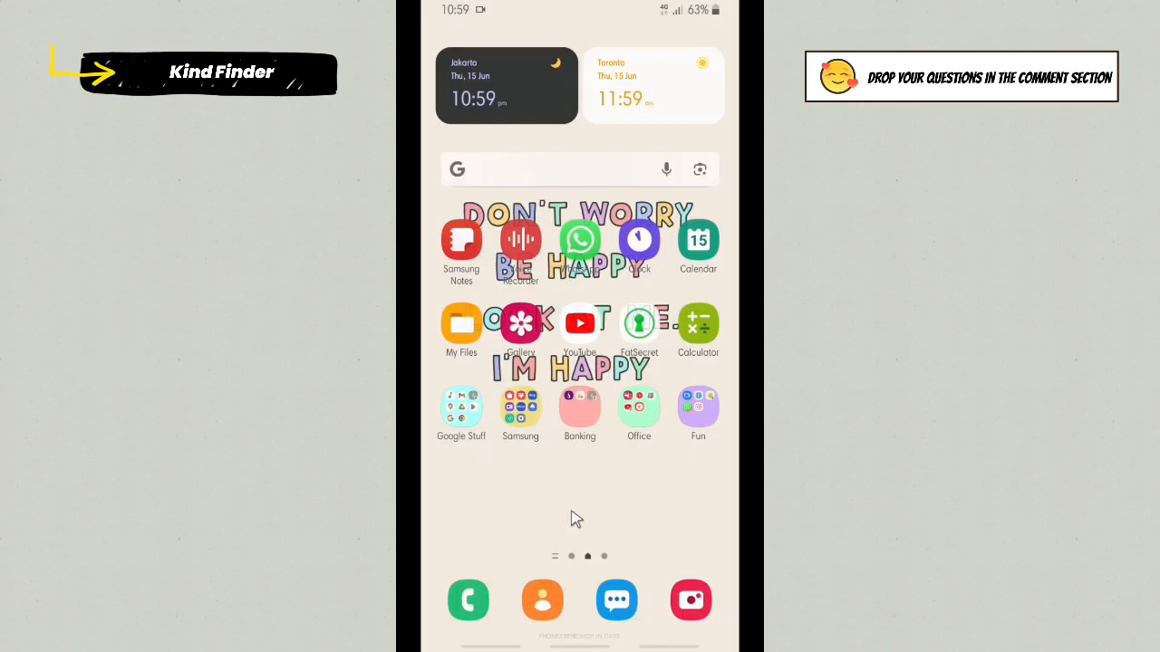
# - In Settings > Advanced features, switch the Direct share toggle on
pyautogui.click(520, 407)
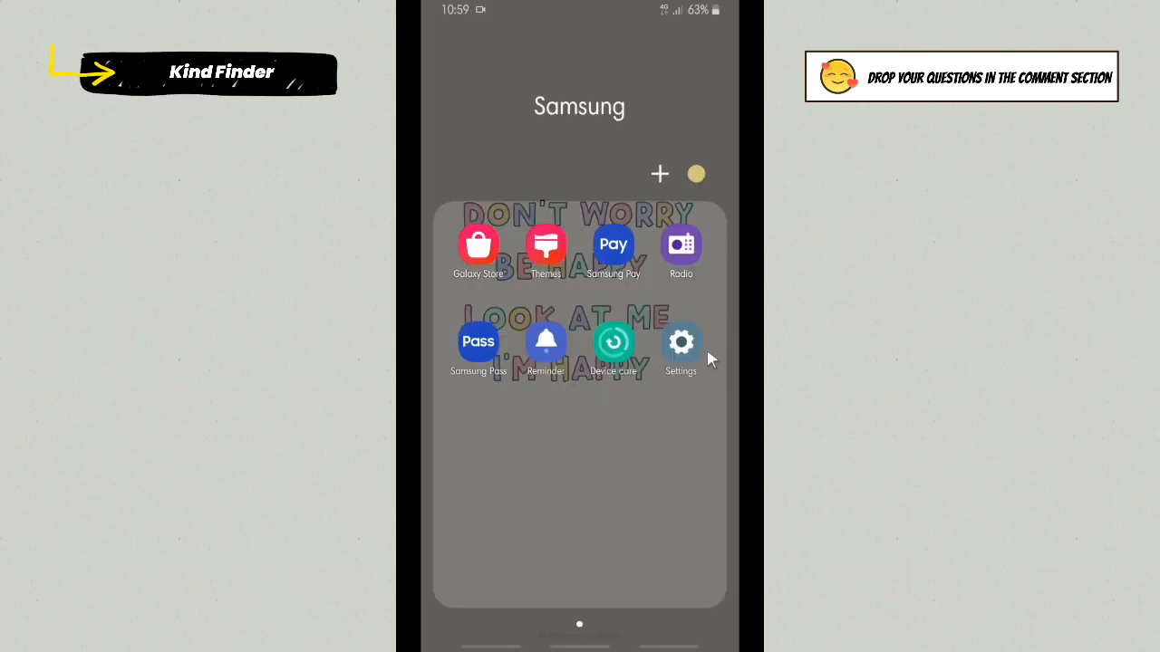
pyautogui.click(681, 343)
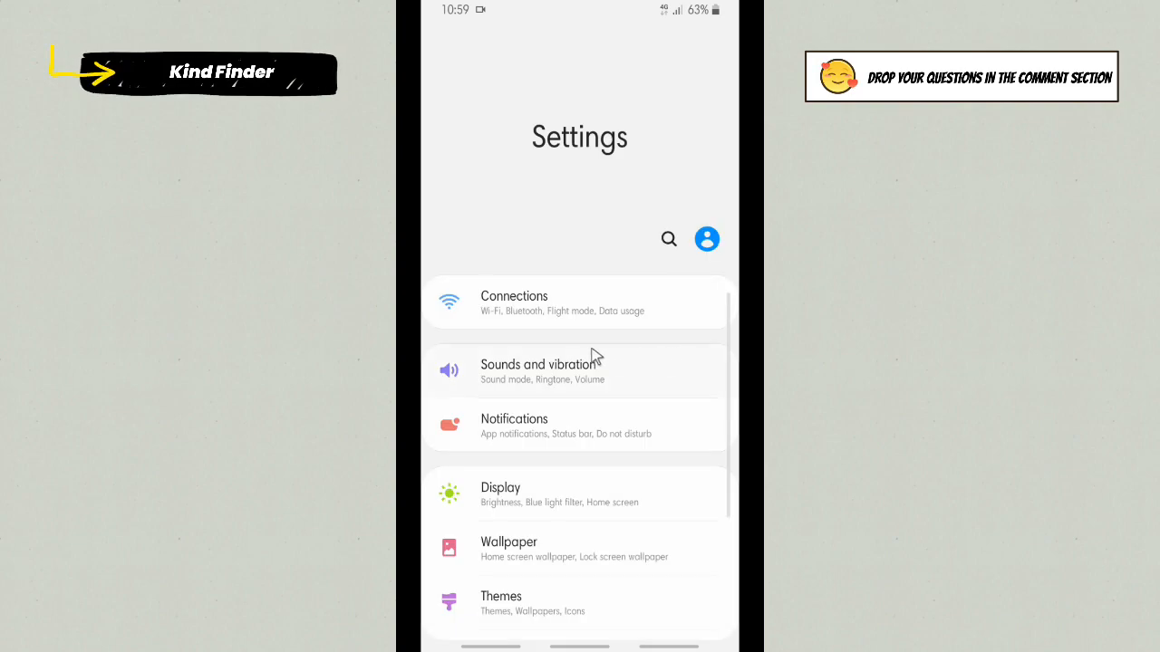
pyautogui.scroll(-3)
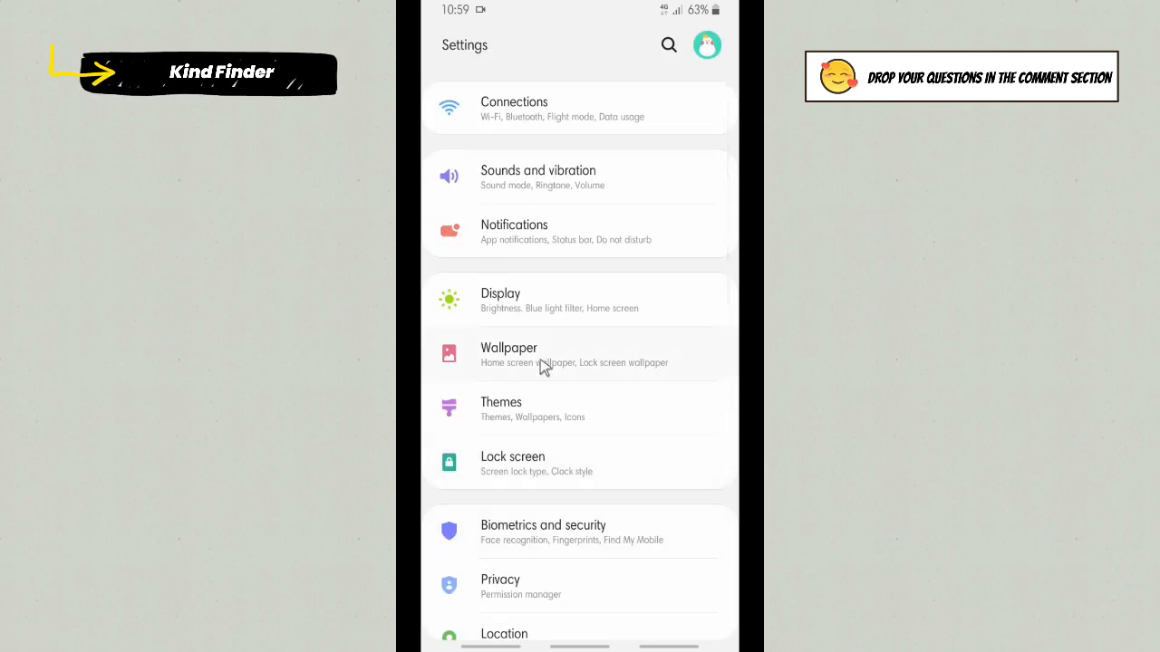
pyautogui.scroll(-3)
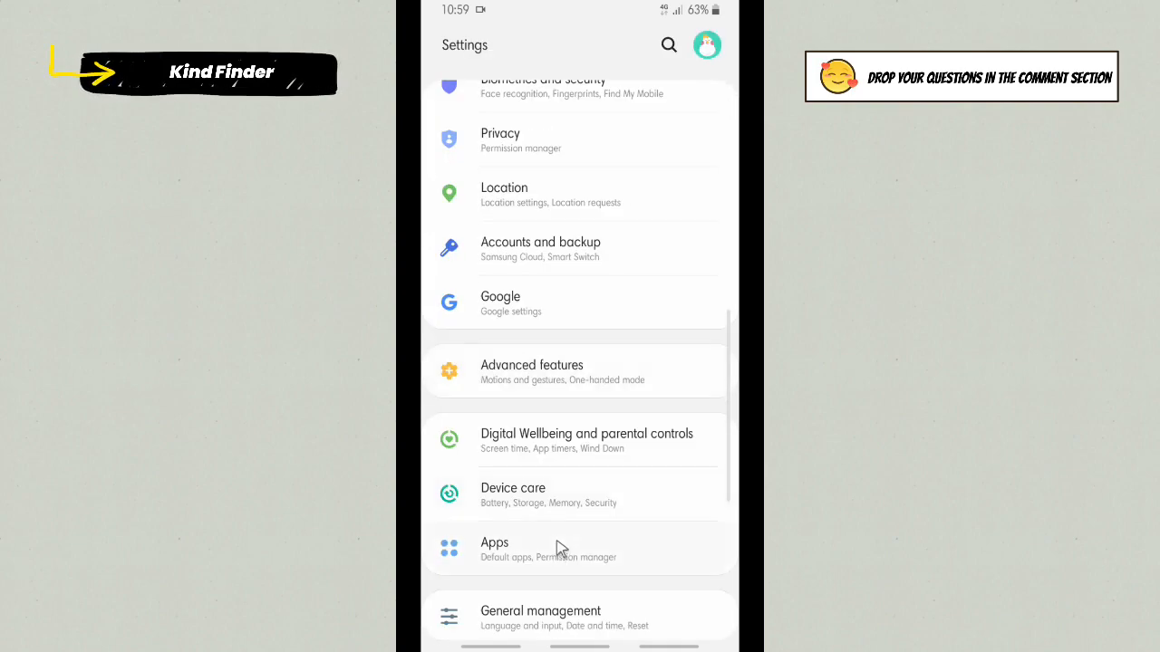
pyautogui.scroll(-3)
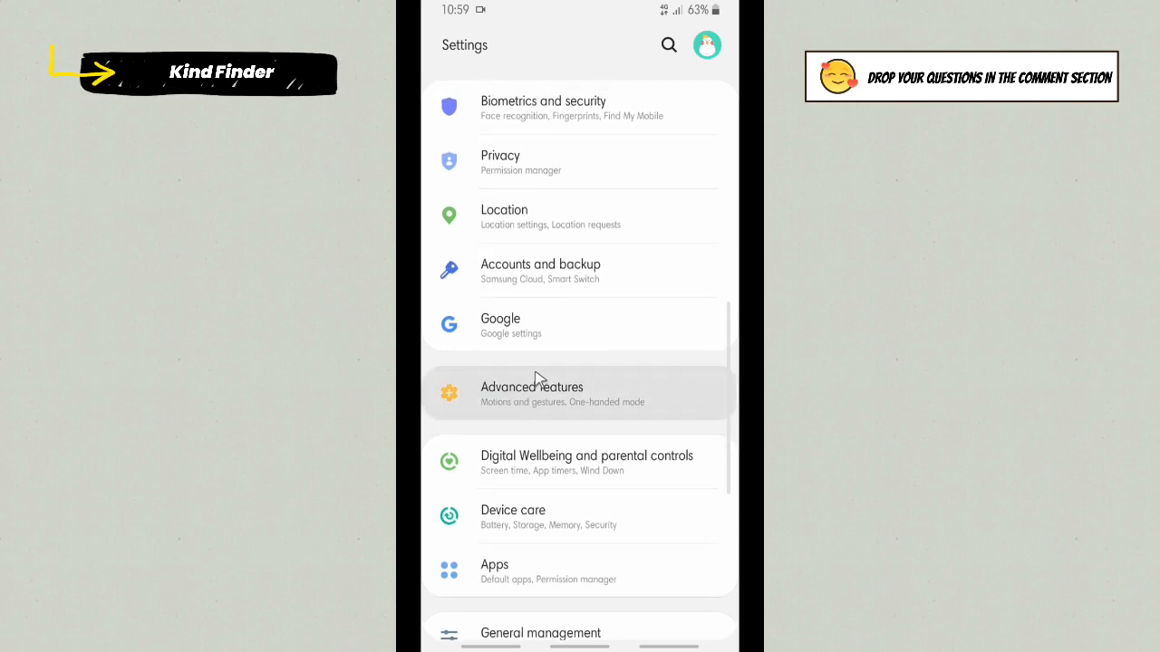
pyautogui.click(531, 394)
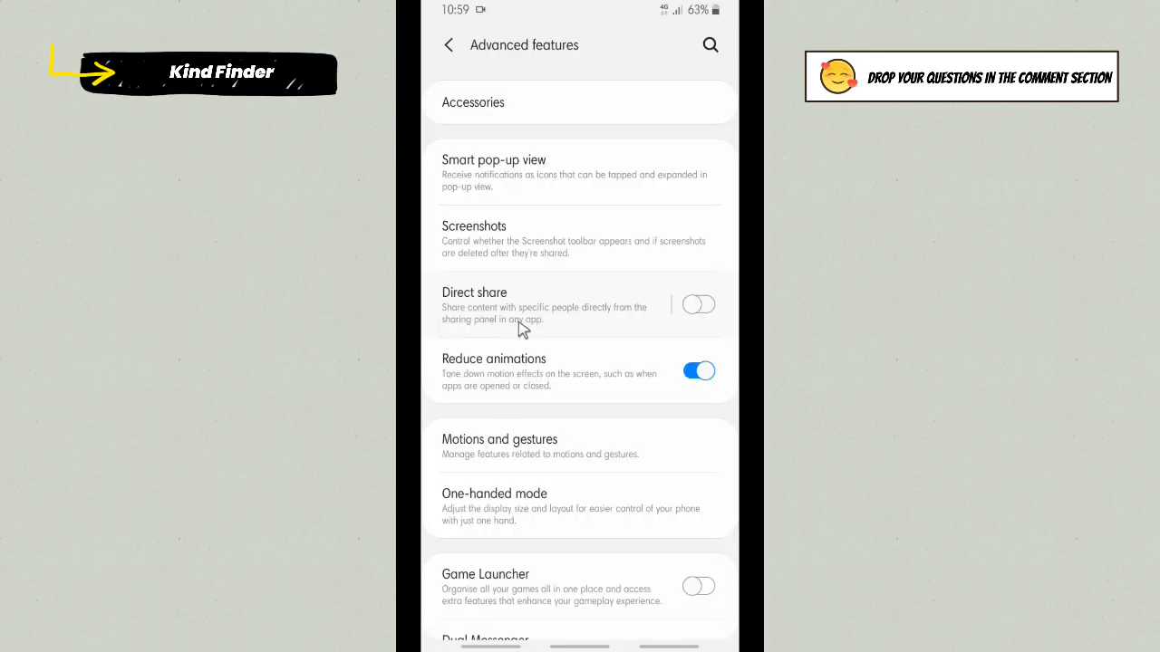
pyautogui.moveTo(620, 326)
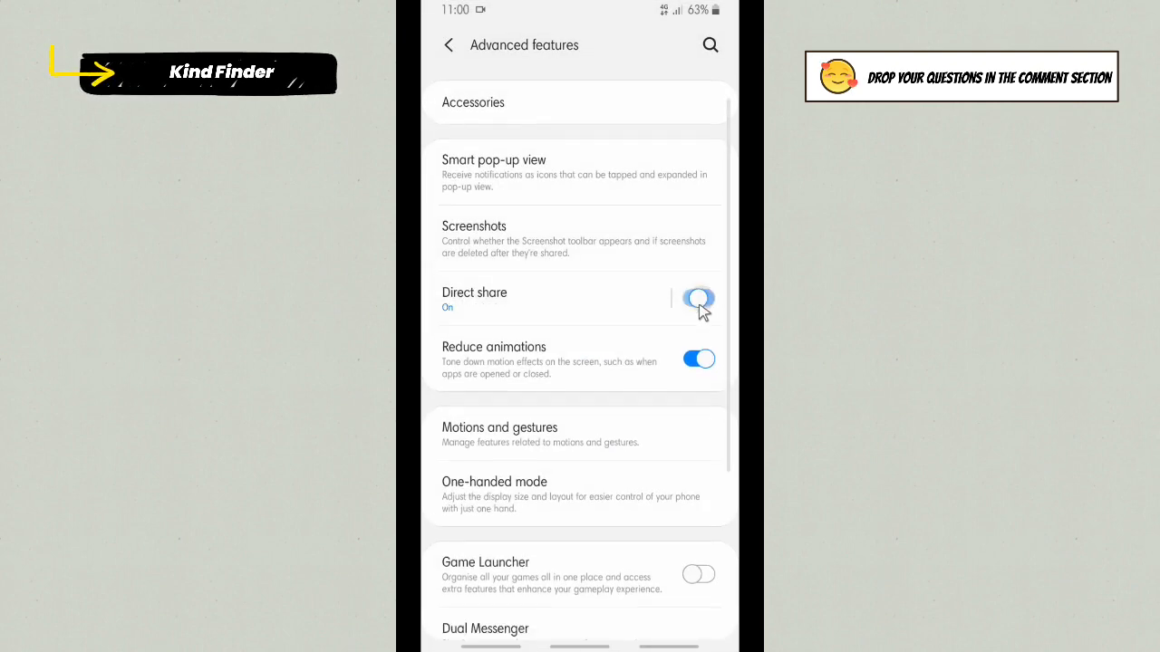
pyautogui.click(700, 299)
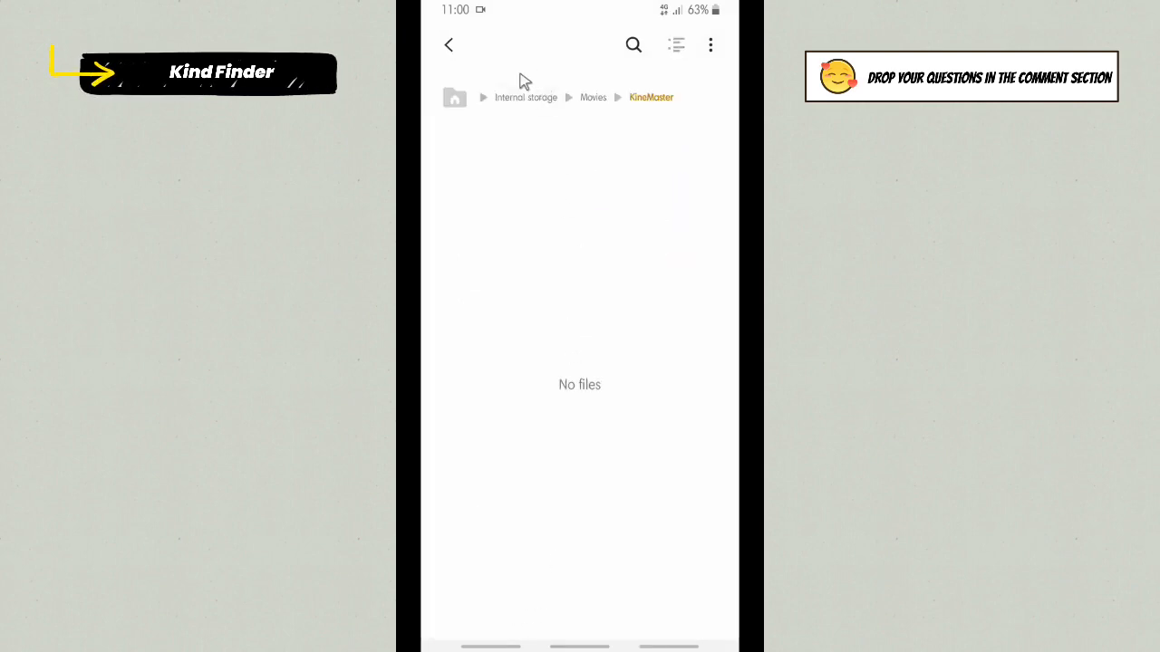
pyautogui.moveTo(596, 97)
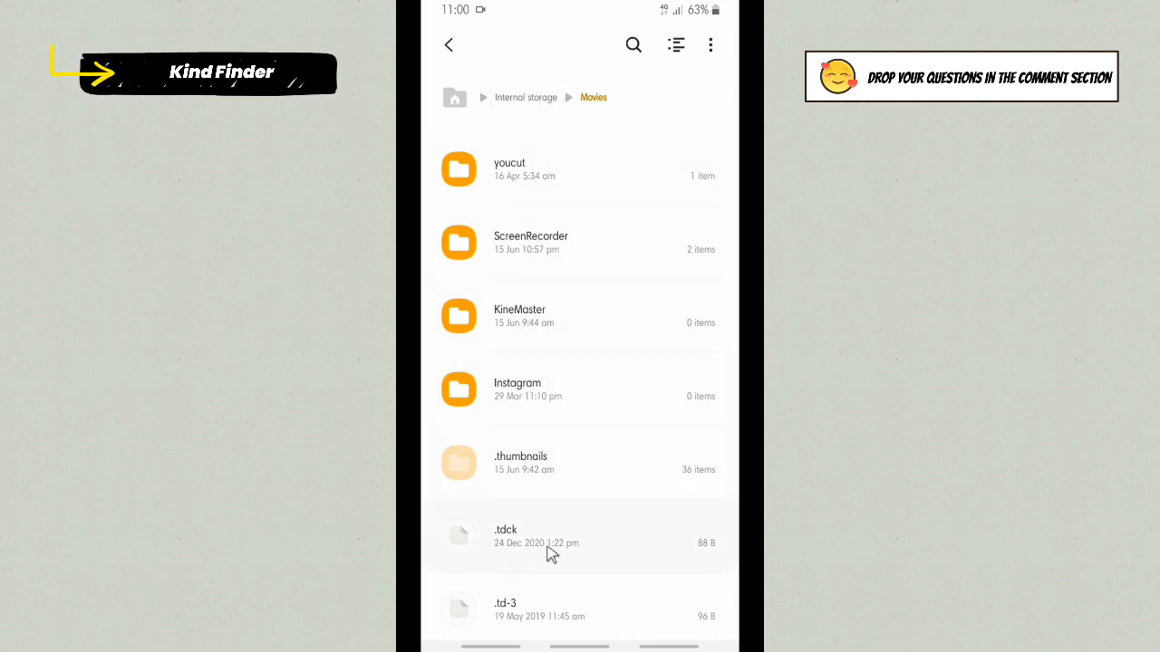
# - Share the .tdck file to see contacts at the top of the panel, then return home
pyautogui.click(551, 536)
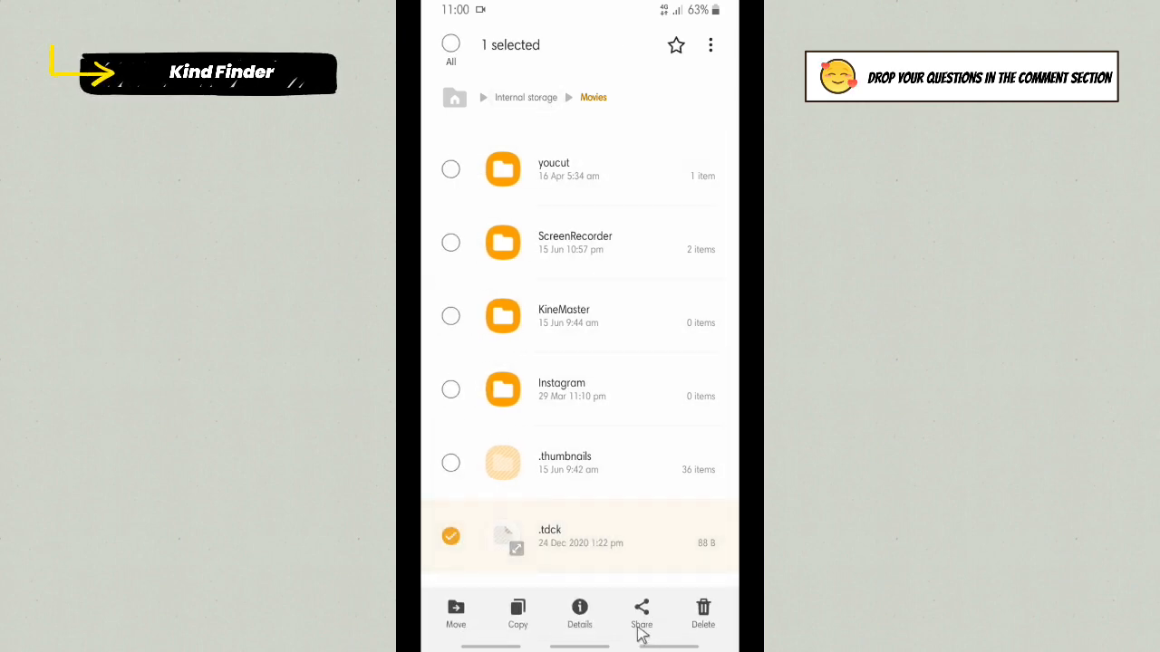
pyautogui.click(642, 615)
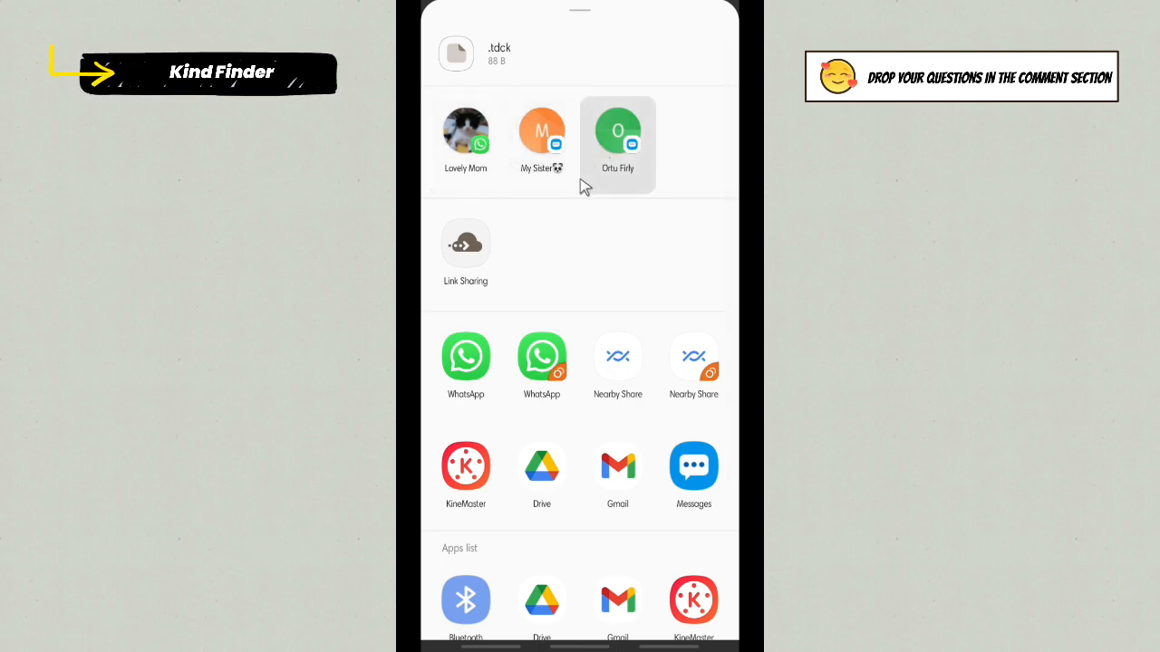
pyautogui.click(540, 127)
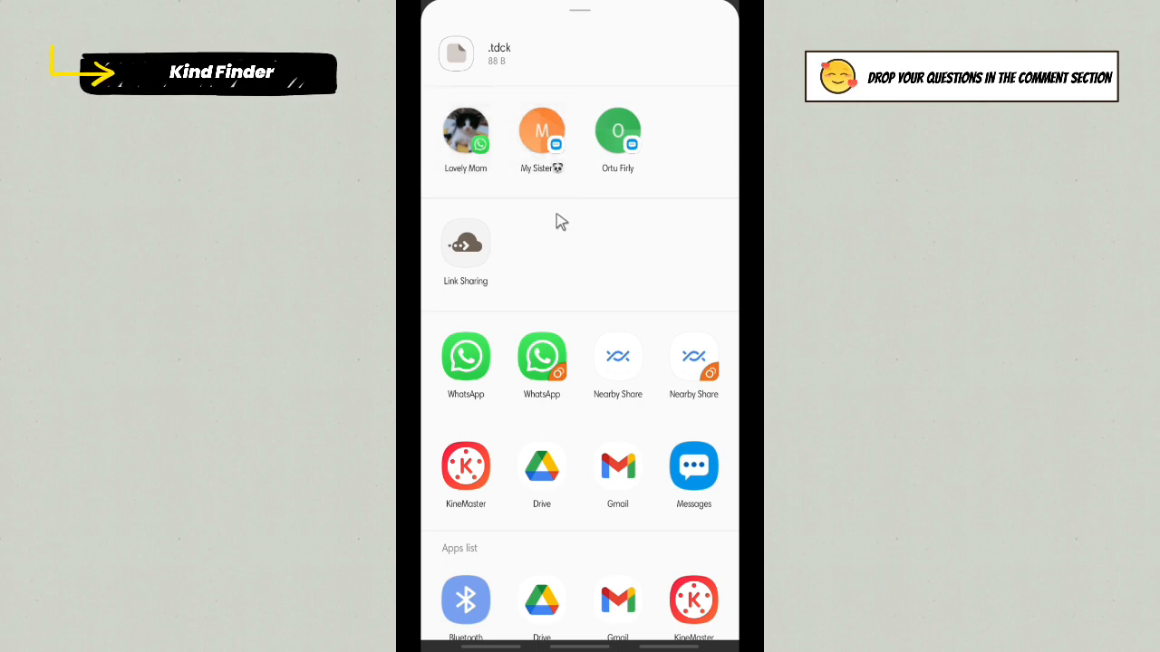
pyautogui.click(466, 130)
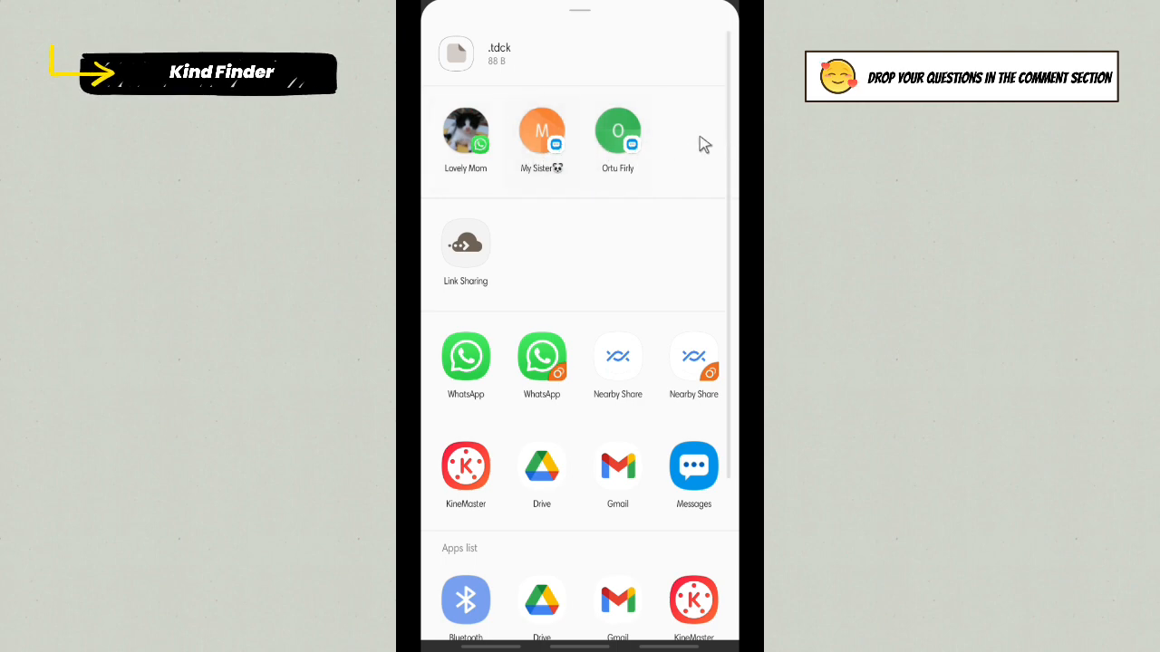
pyautogui.click(540, 355)
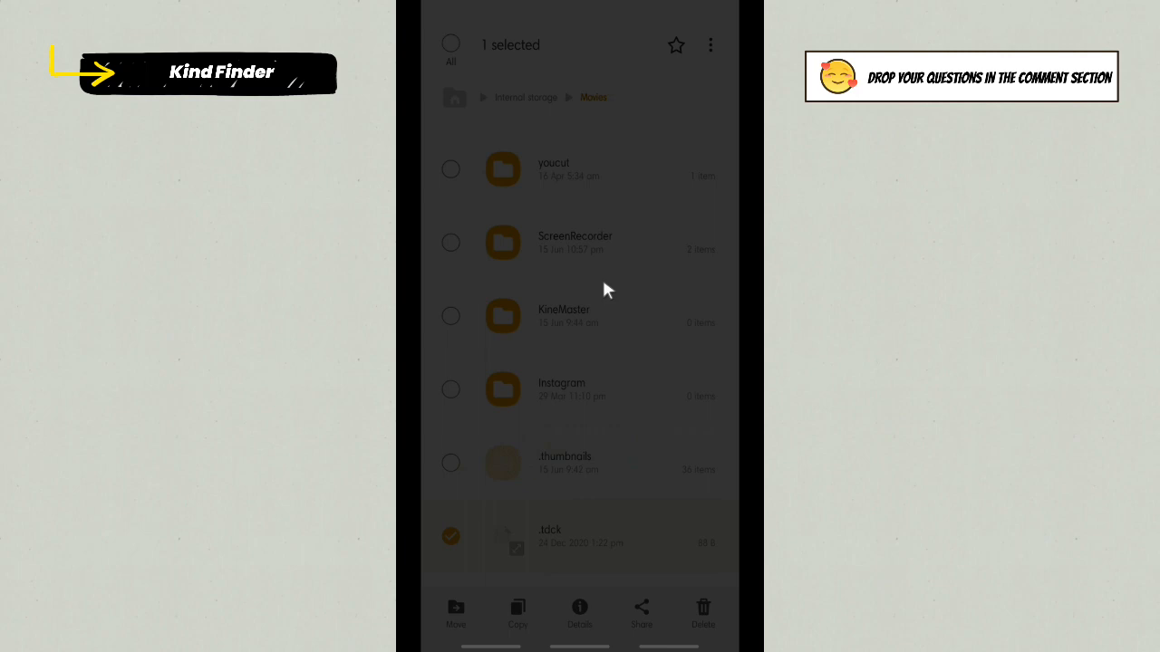
pyautogui.press('Home')
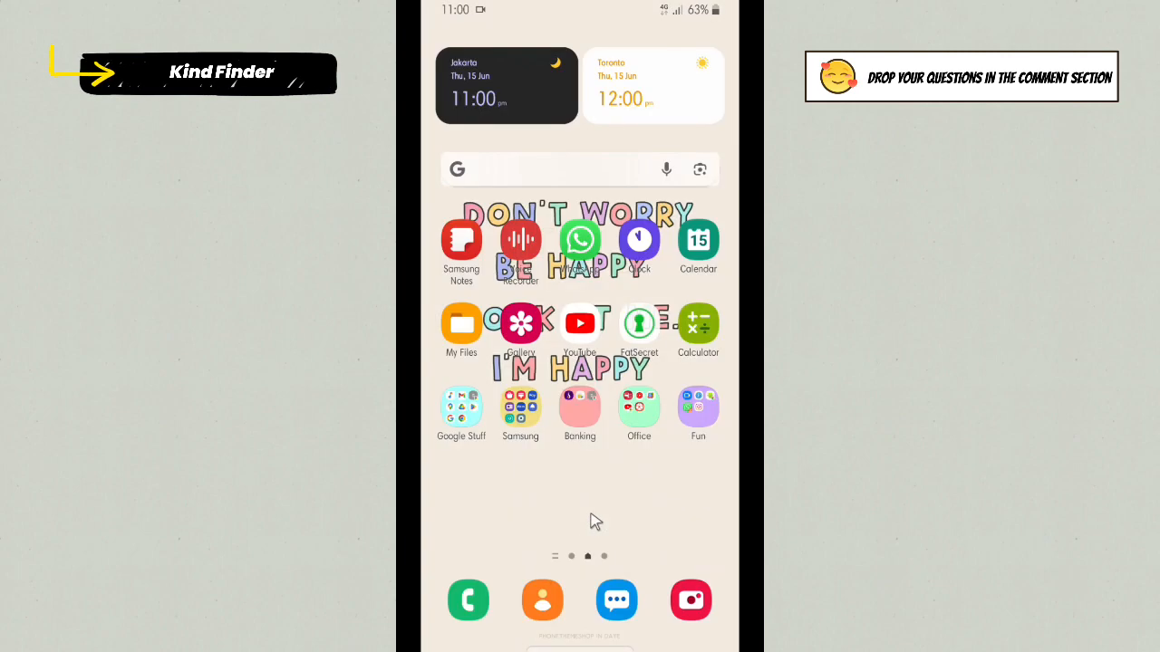